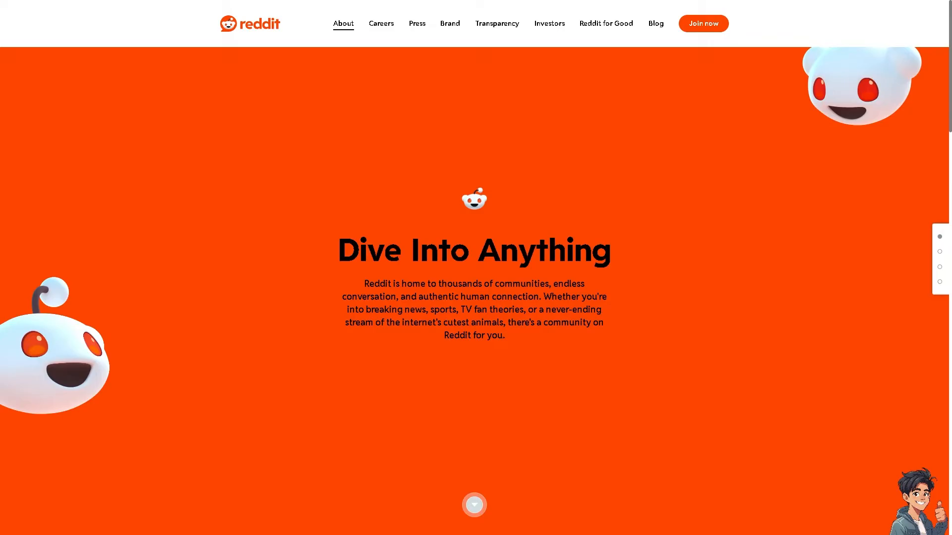
# Switch to Reddit's Careers page, headed 'Join the Conversation'.
pyautogui.click(381, 23)
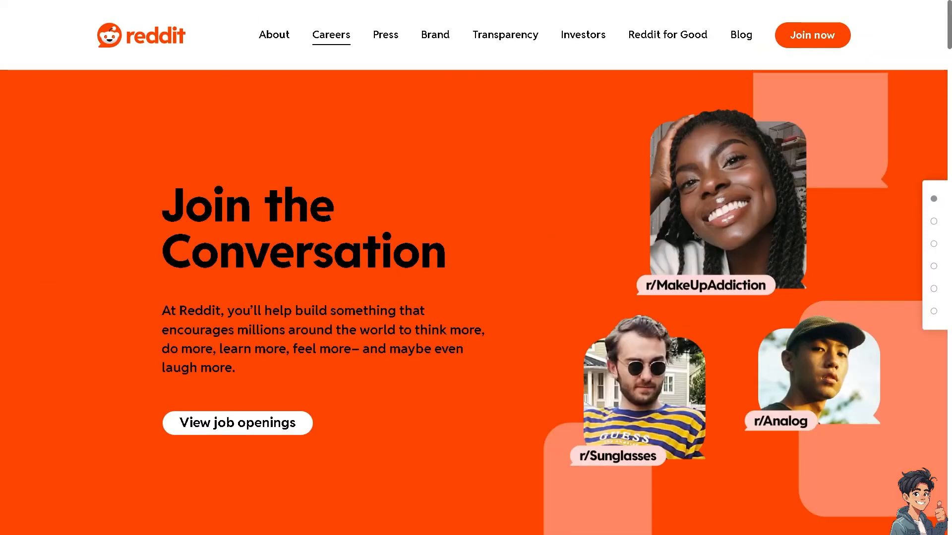
pyautogui.moveTo(558, 87)
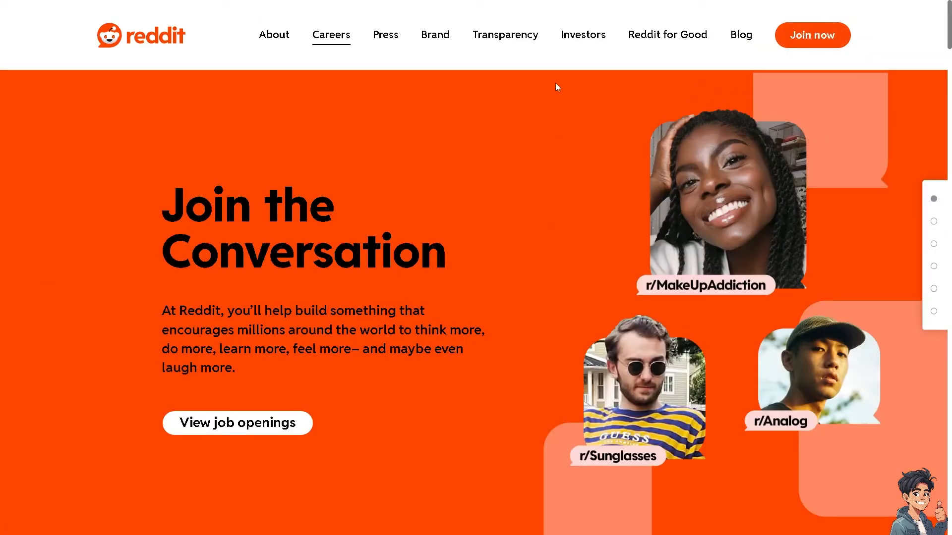
pyautogui.moveTo(454, 118)
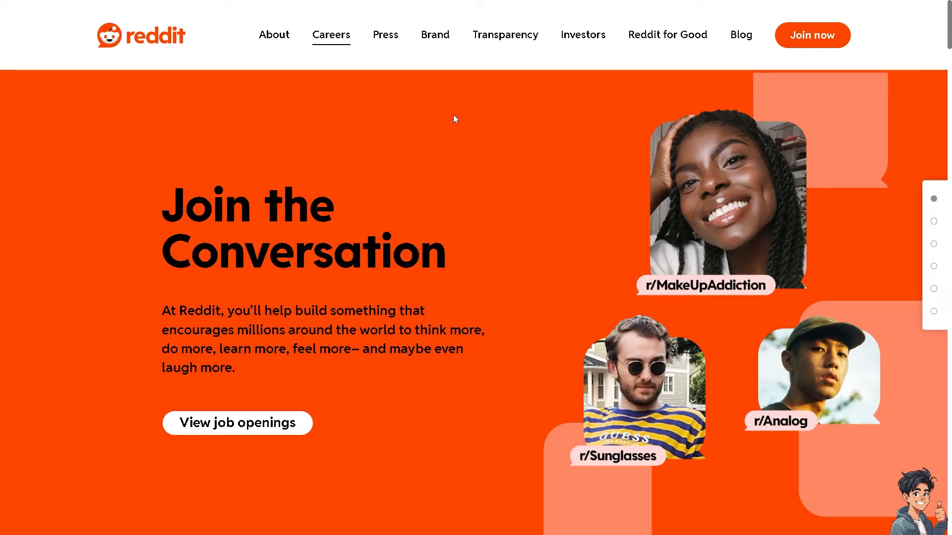
pyautogui.moveTo(815, 36)
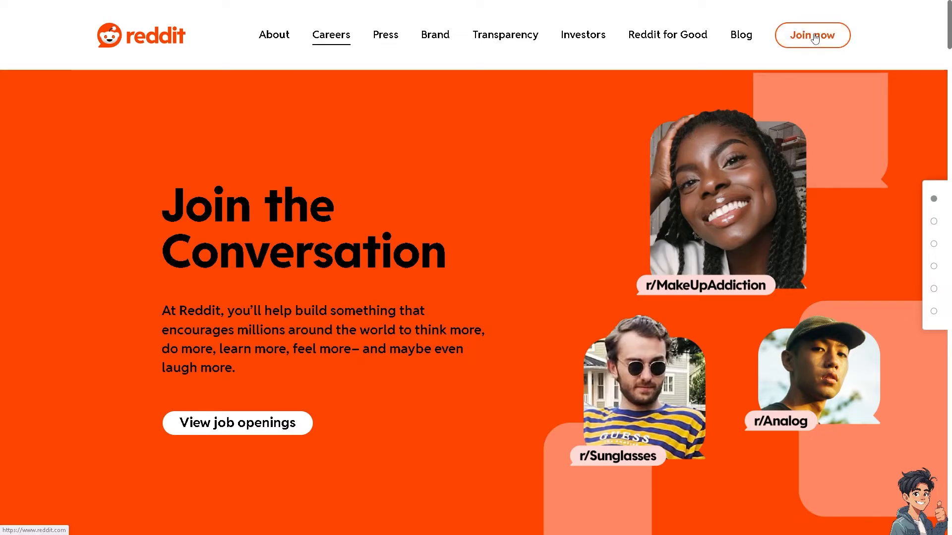
# Start signing up via Join now to reach the post draft 'How To Browse Anonymous On Reddit App (Incognito Mode)'.
pyautogui.click(812, 35)
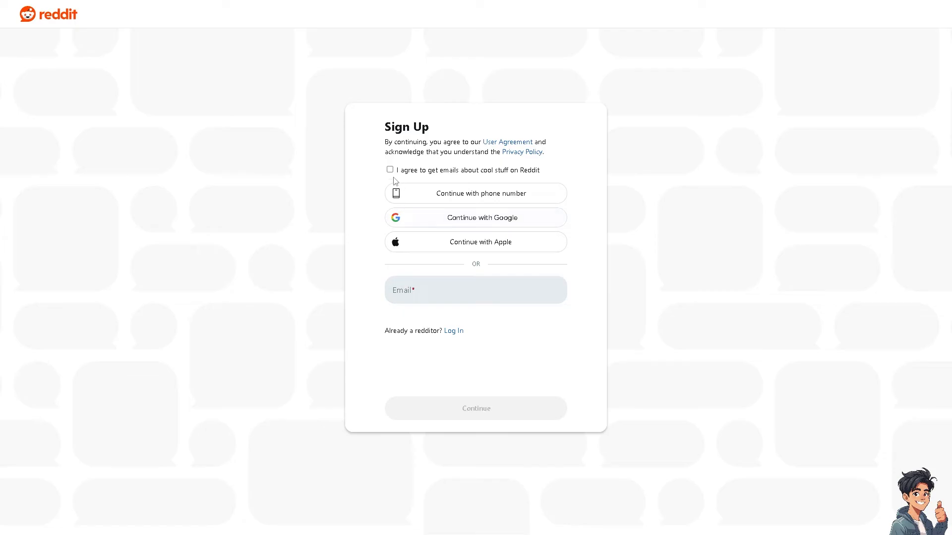
pyautogui.click(390, 169)
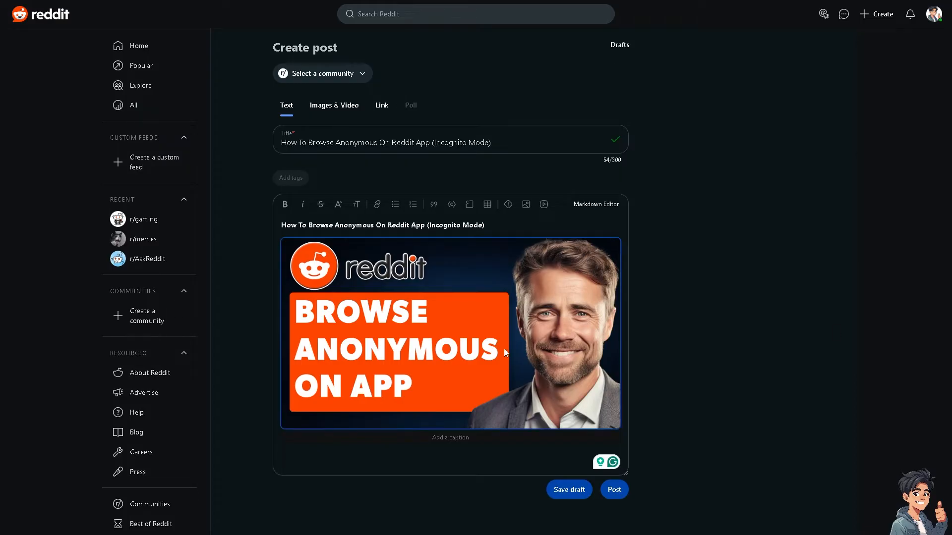
# Target the draft at the user's own profile instead of a community and publish it.
pyautogui.click(322, 74)
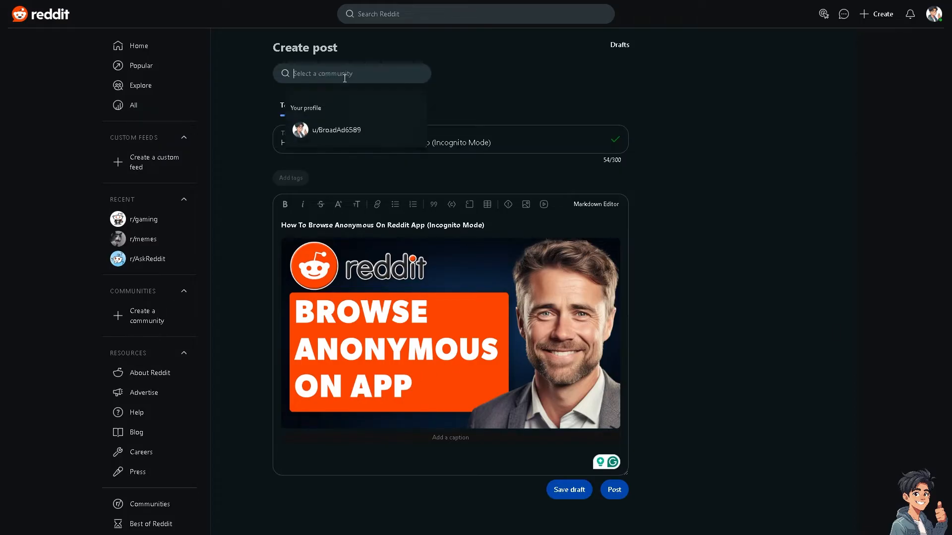
pyautogui.click(335, 129)
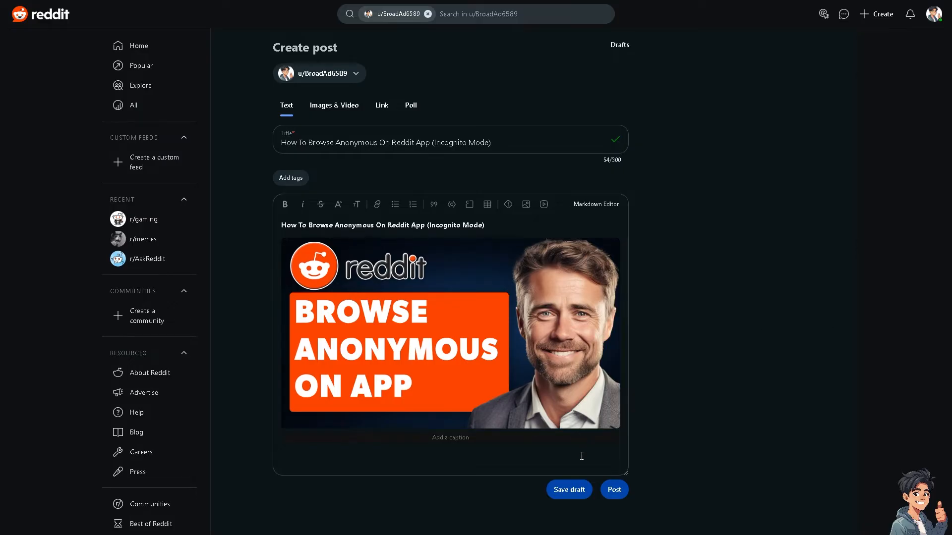
pyautogui.click(614, 490)
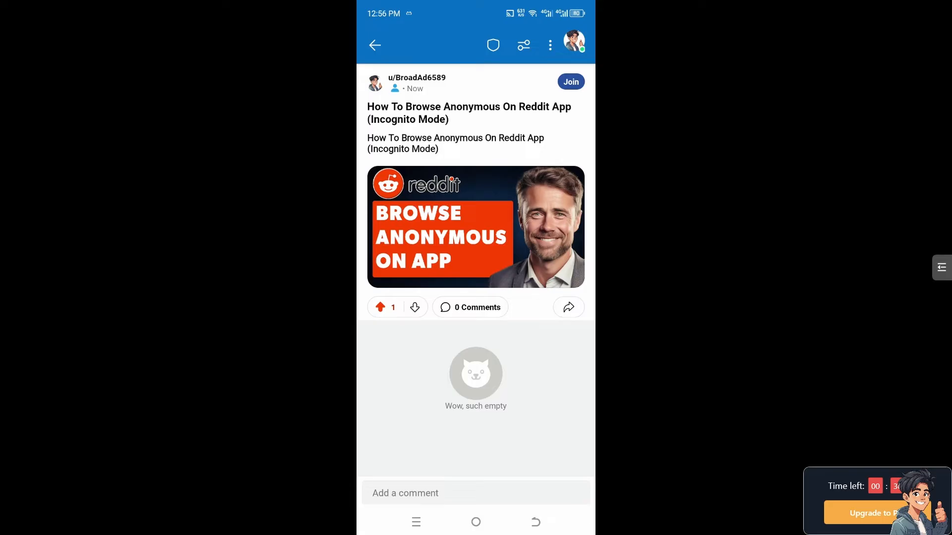
# Return from the published post to the signed-in home feed on the phone.
pyautogui.click(574, 45)
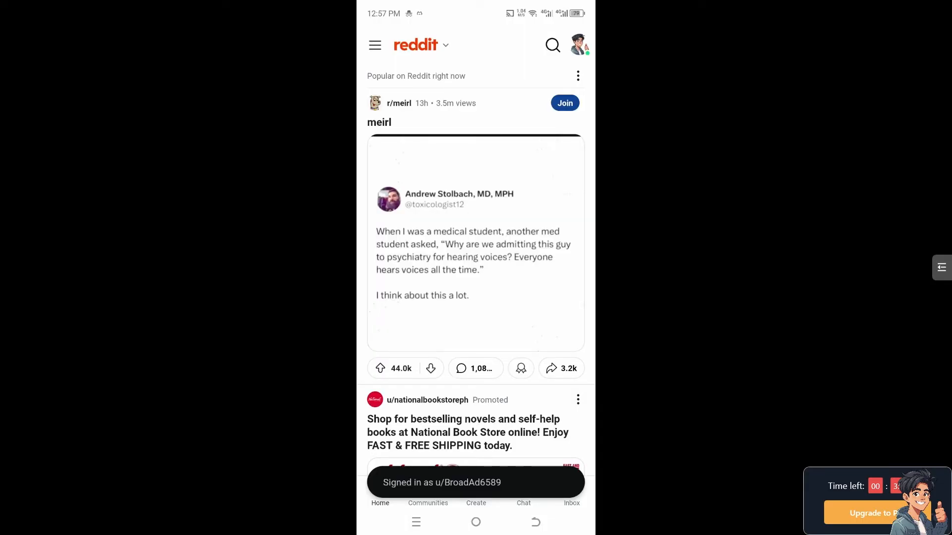
# Open the account drawer from the avatar at the top right.
pyautogui.click(579, 44)
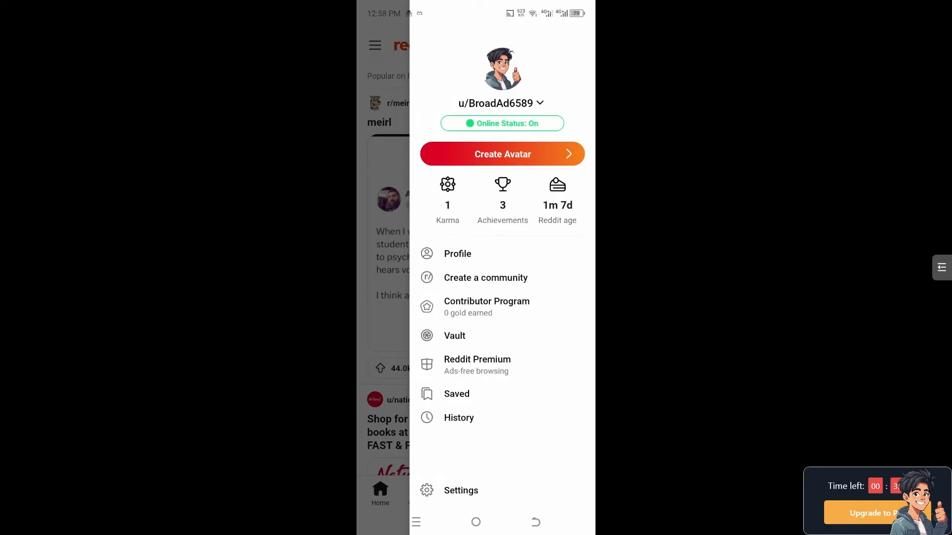
# Go to Settings, scroll to the Support section, and load the Help Center.
pyautogui.click(461, 490)
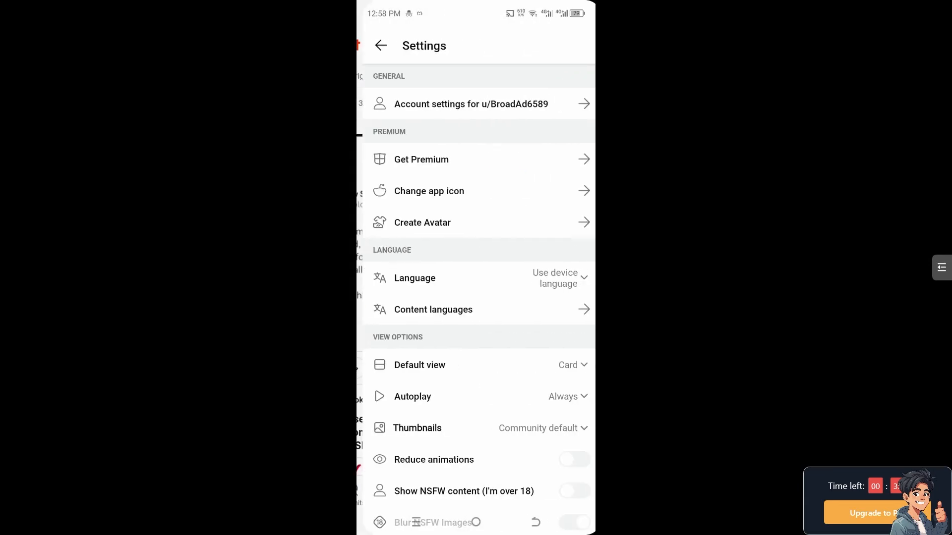
pyautogui.scroll(-3)
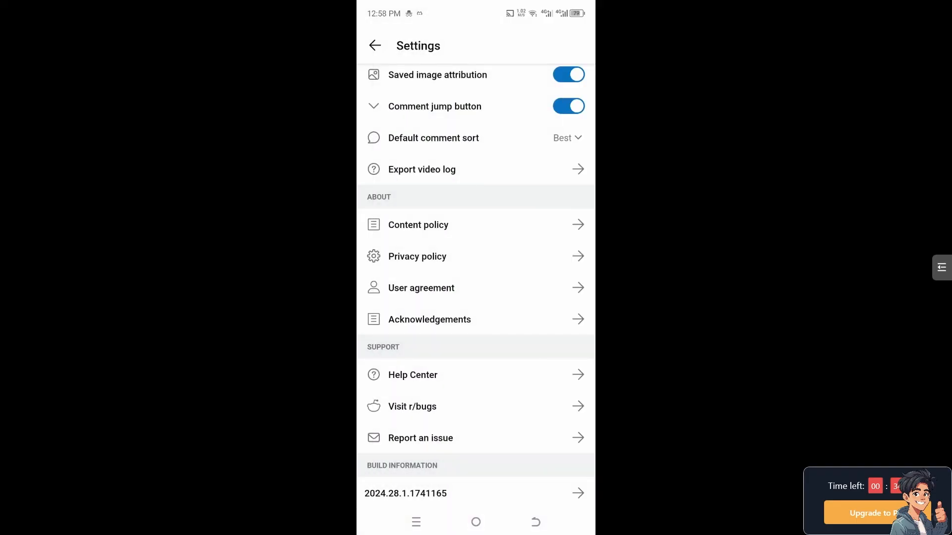
pyautogui.click(412, 407)
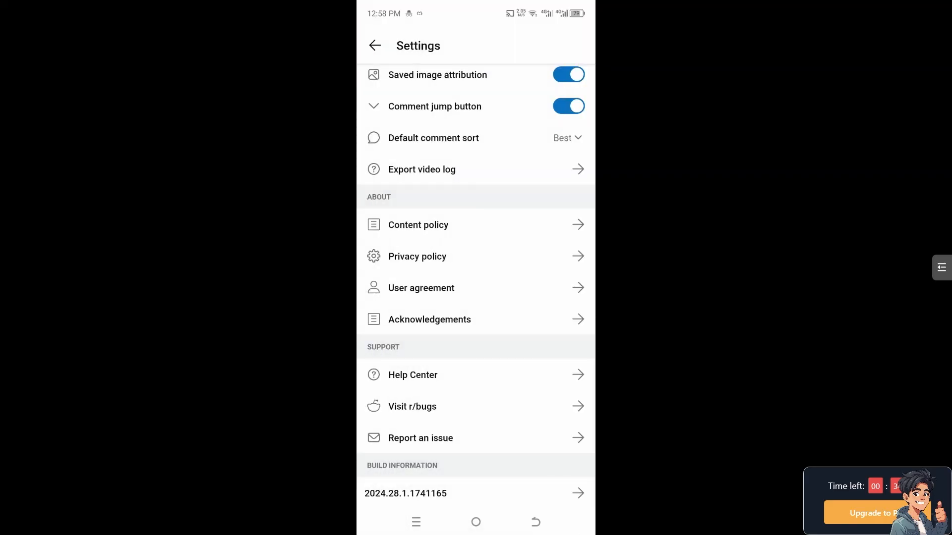
pyautogui.click(412, 375)
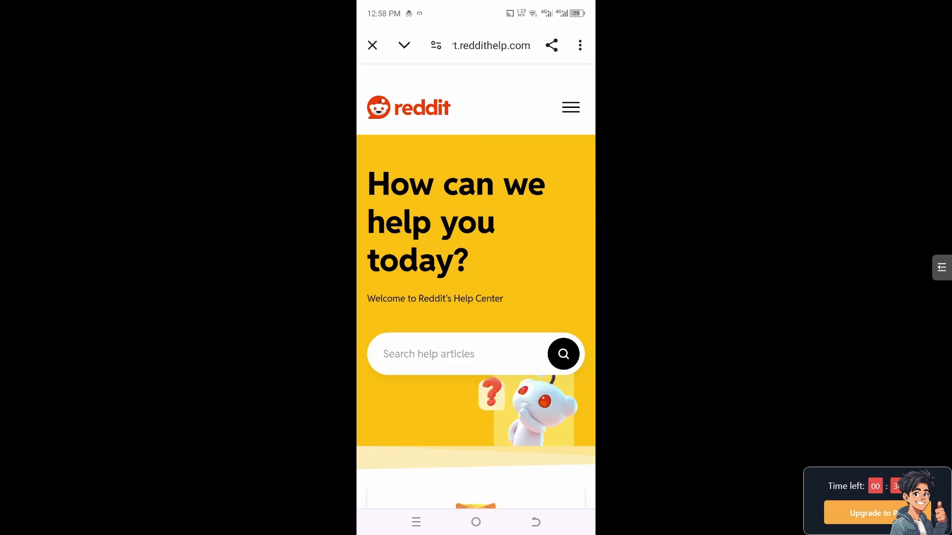